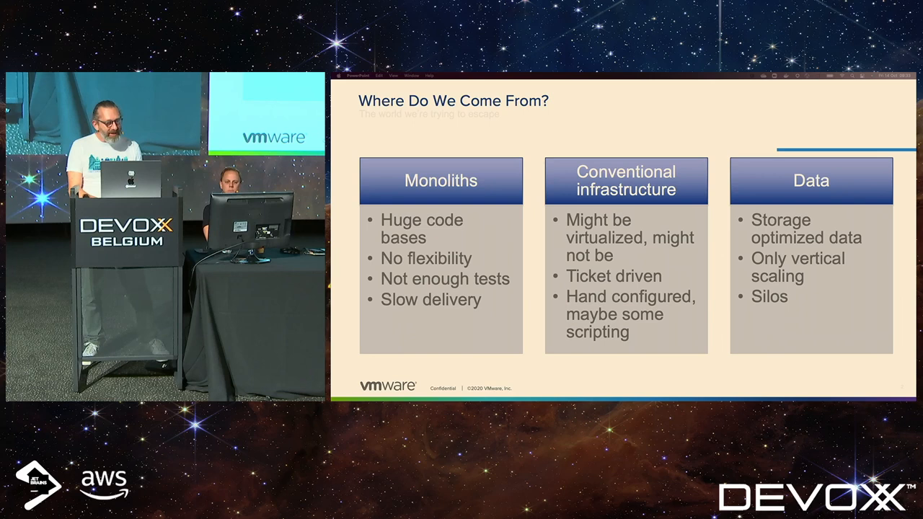
Advance through the talk's slides up to the API portal demo
{"action": "key", "text": "right"}
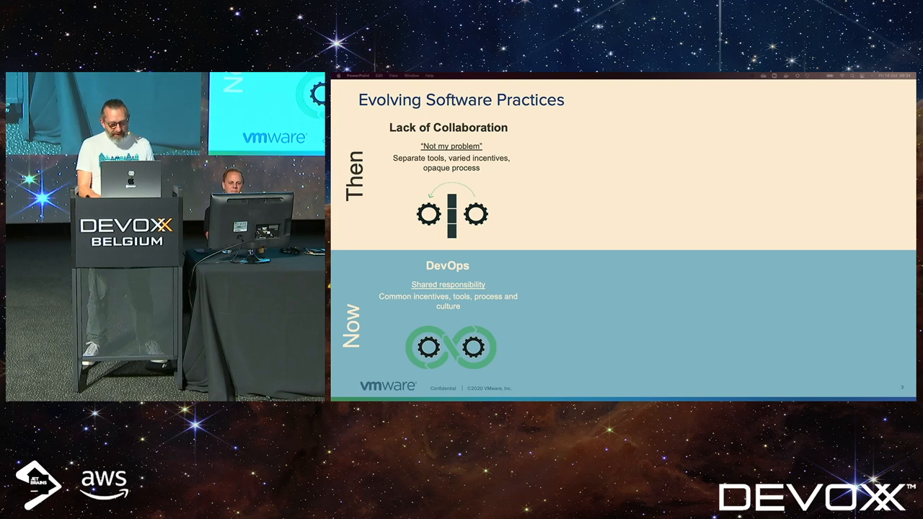
{"action": "key", "text": "right"}
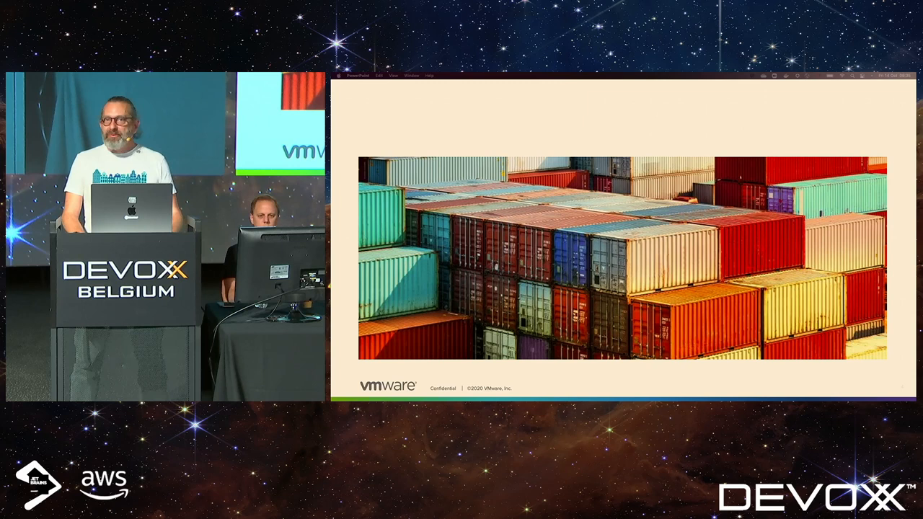
{"action": "key", "text": "right"}
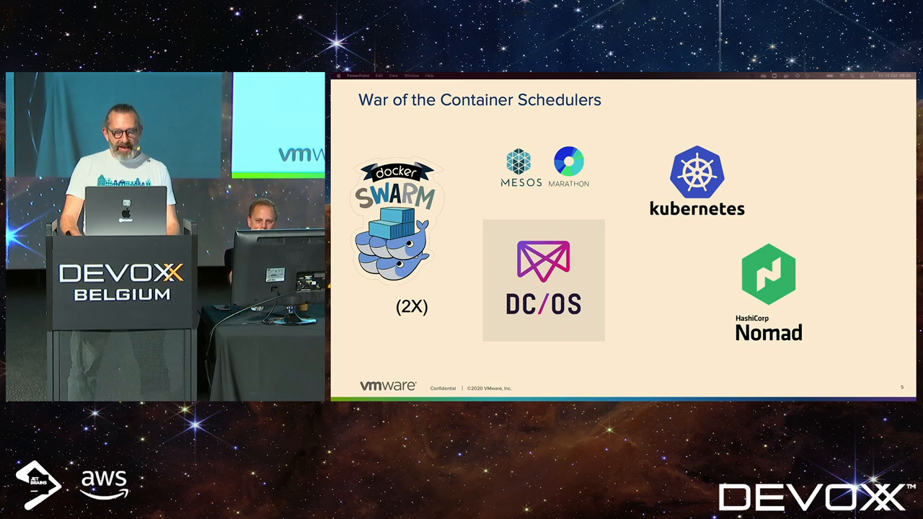
{"action": "key", "text": "right"}
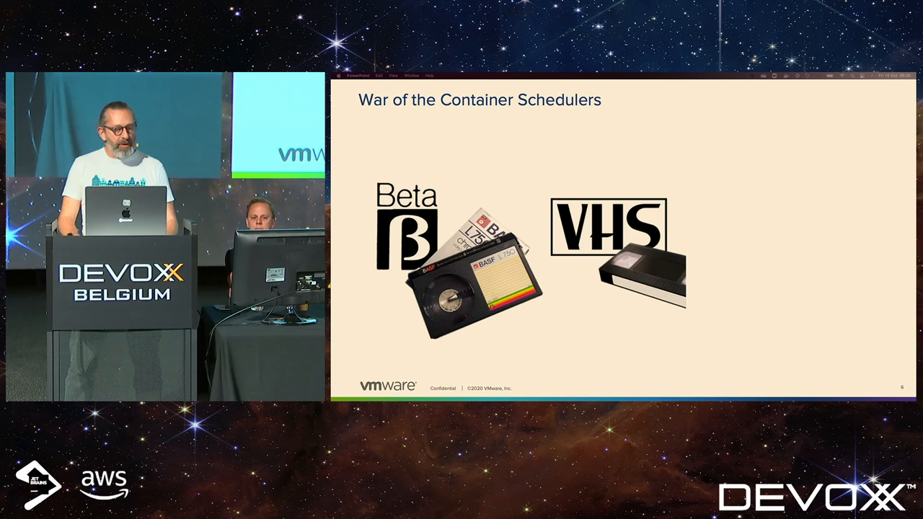
{"action": "key", "text": "right"}
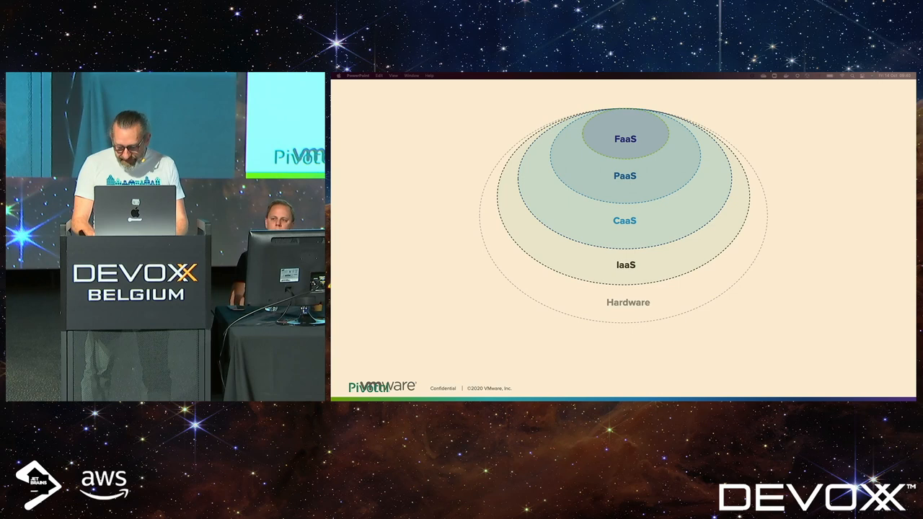
{"action": "key", "text": "right"}
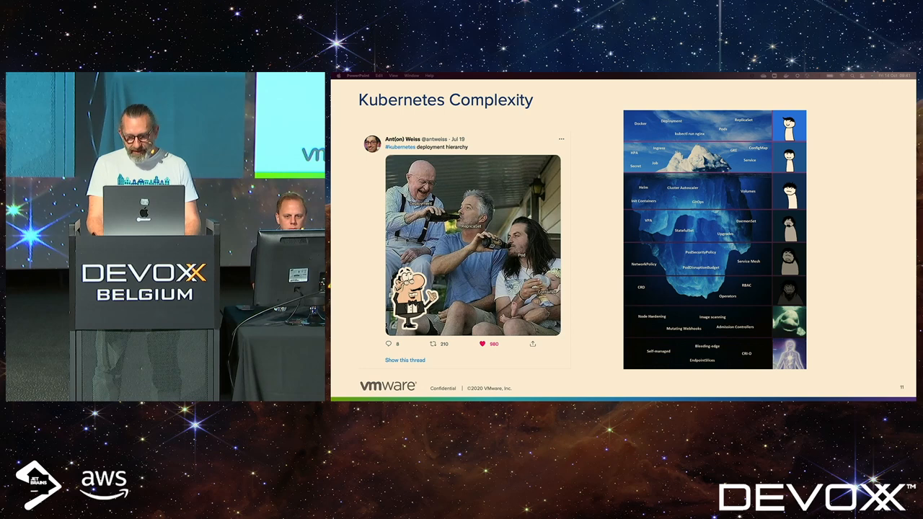
{"action": "key", "text": "right"}
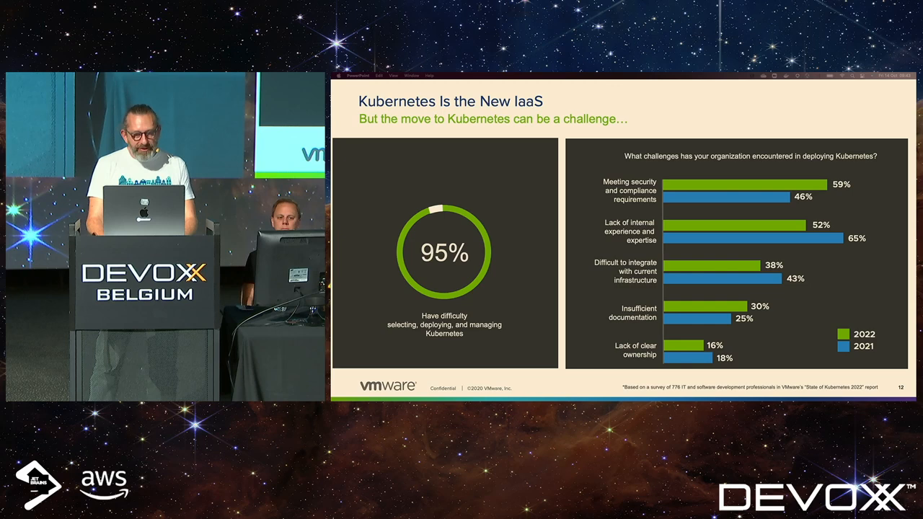
{"action": "key", "text": "right"}
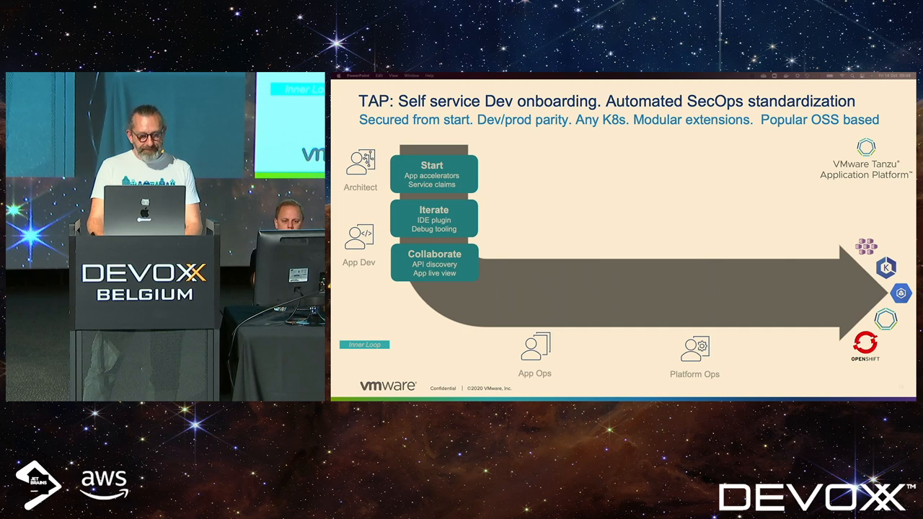
{"action": "key", "text": "right"}
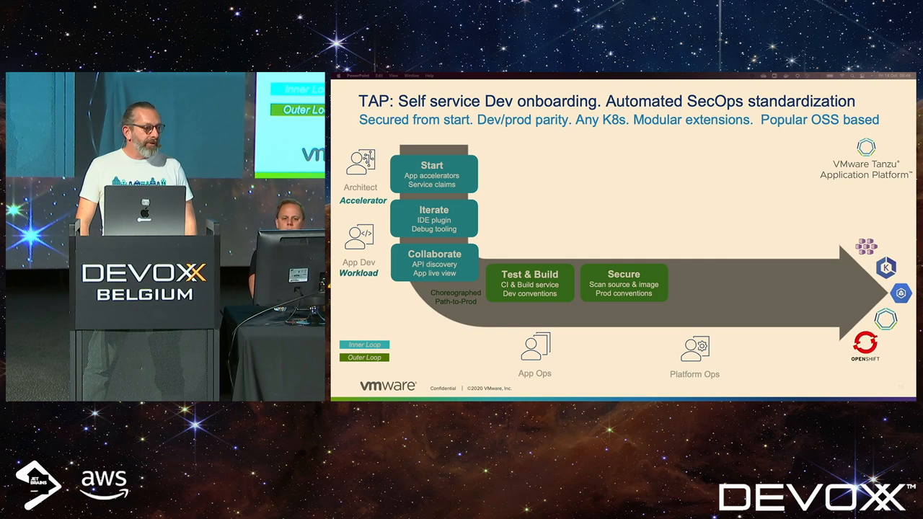
{"action": "key", "text": "right"}
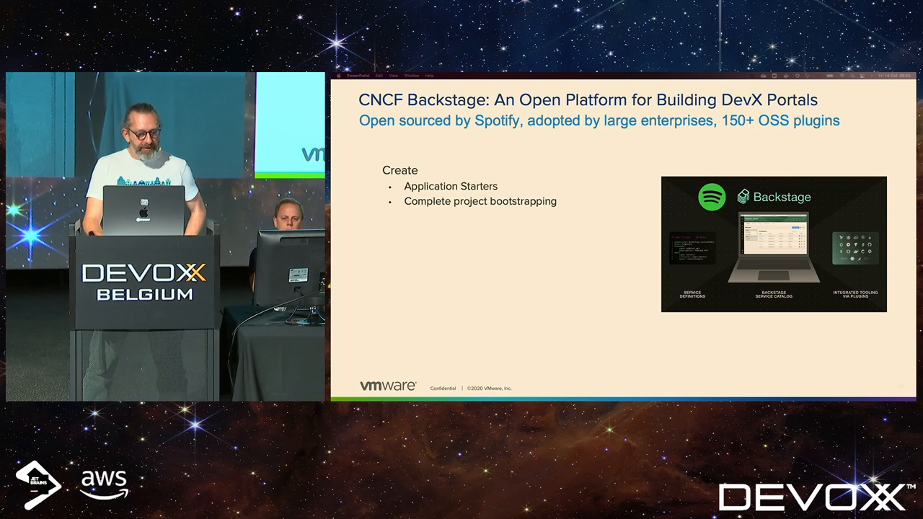
{"action": "key", "text": "right"}
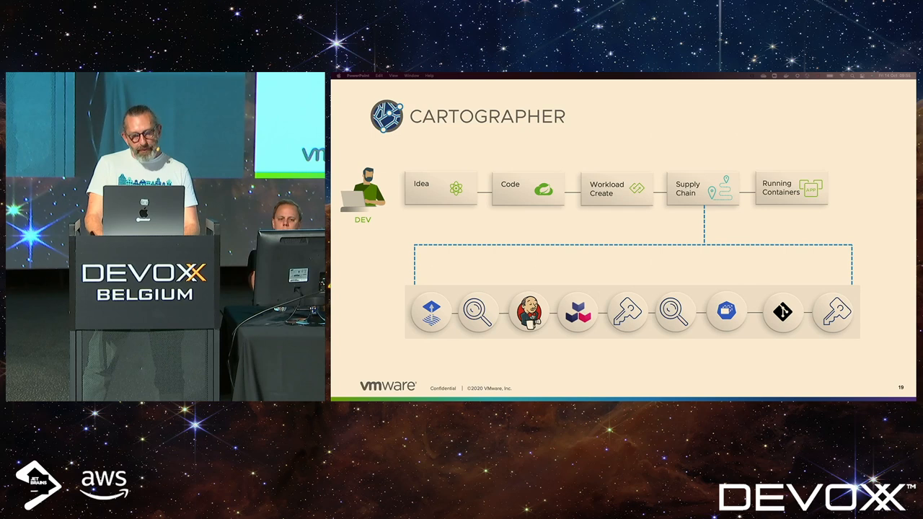
{"action": "key", "text": "right"}
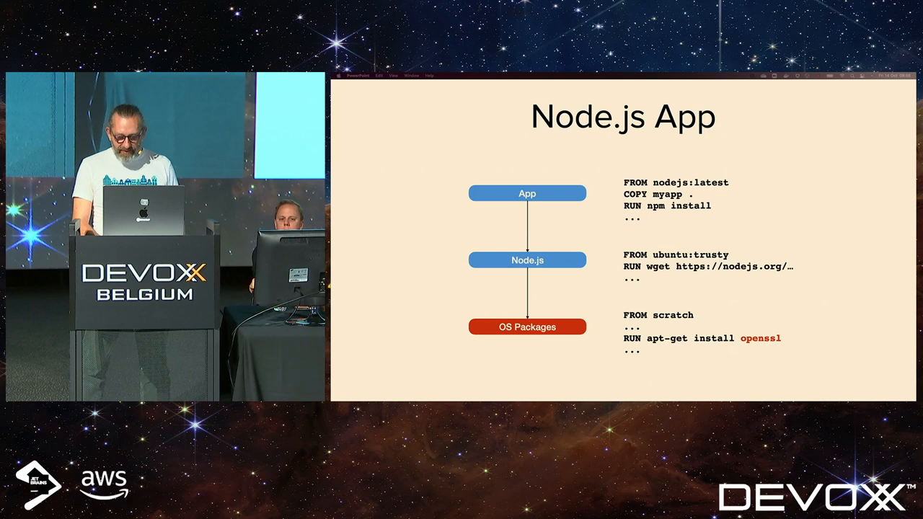
{"action": "key", "text": "right"}
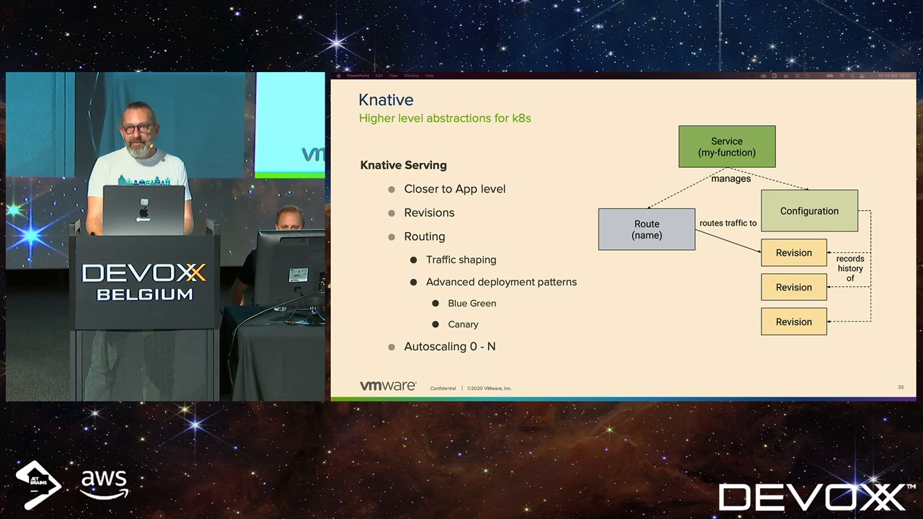
{"action": "key", "text": "right"}
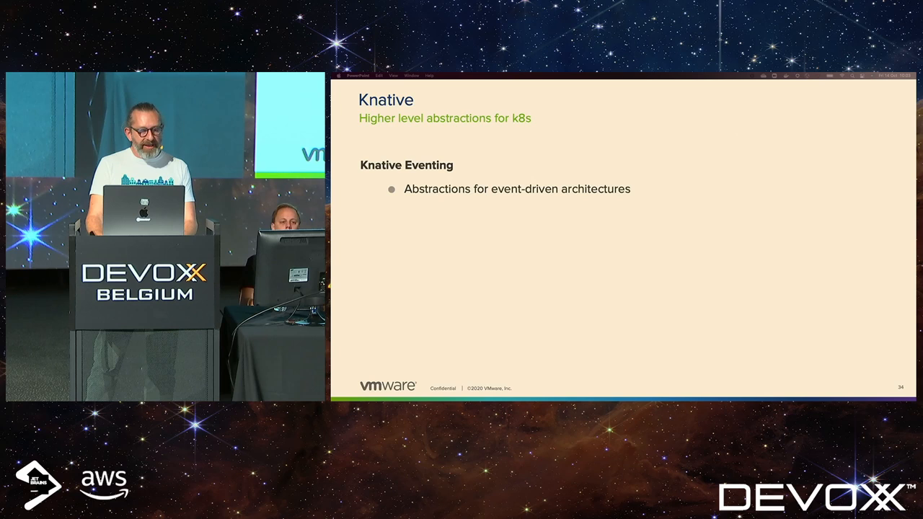
{"action": "key", "text": "right"}
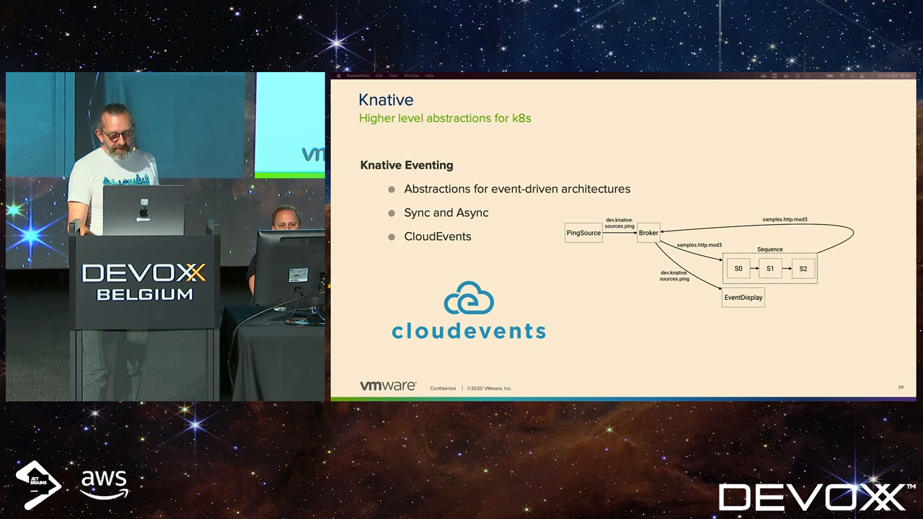
{"action": "key", "text": "right"}
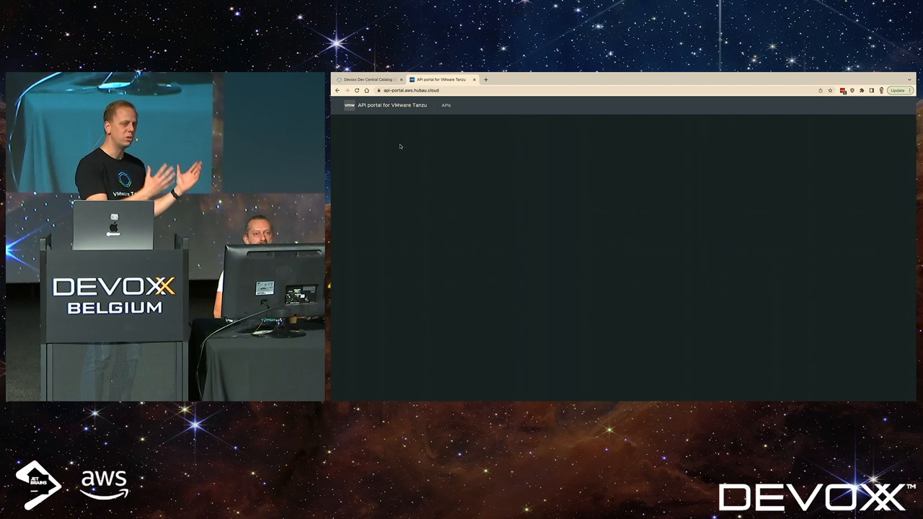
List the Swagger Petstore API groups, then return to the Devoxx Dev Central catalog
{"action": "left_click", "coordinate": [446, 106]}
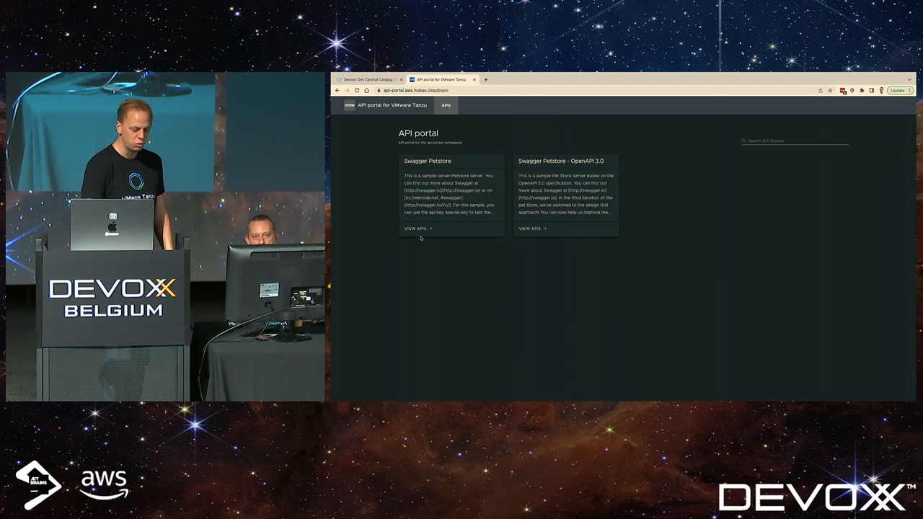
{"action": "left_click", "coordinate": [368, 80]}
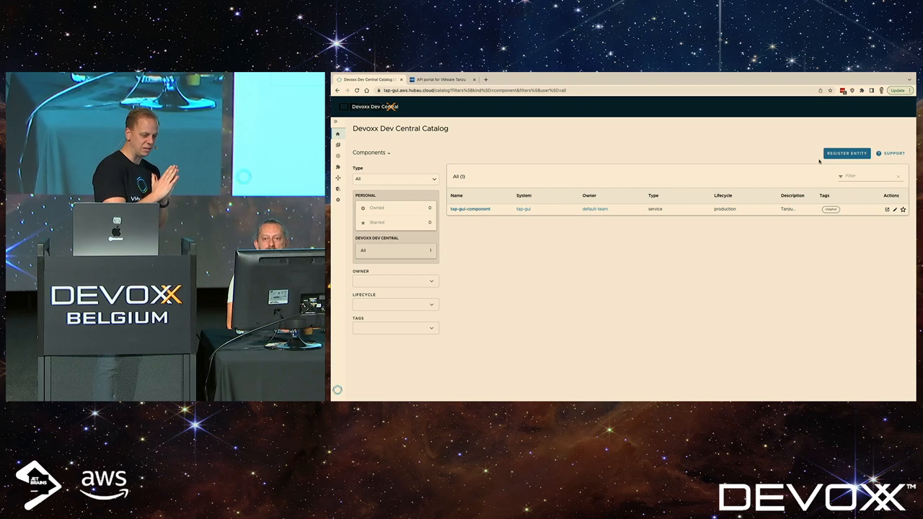
Start Register Entity and focus the Repository URL field for the zen component
{"action": "left_click", "coordinate": [846, 153]}
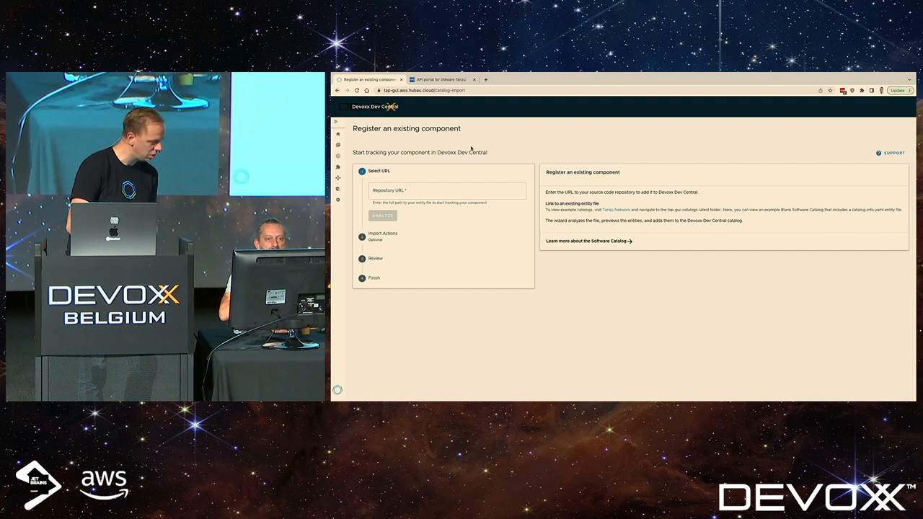
{"action": "left_click", "coordinate": [448, 191]}
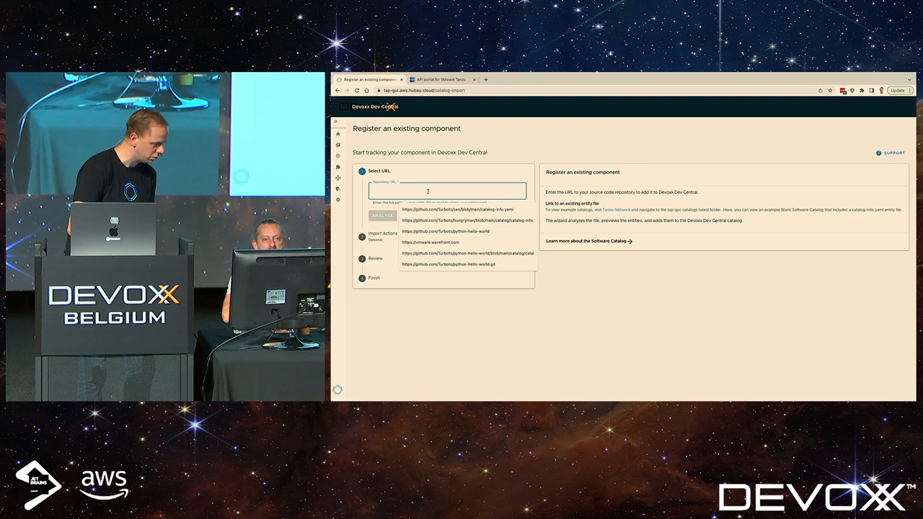
{"action": "left_click", "coordinate": [382, 216]}
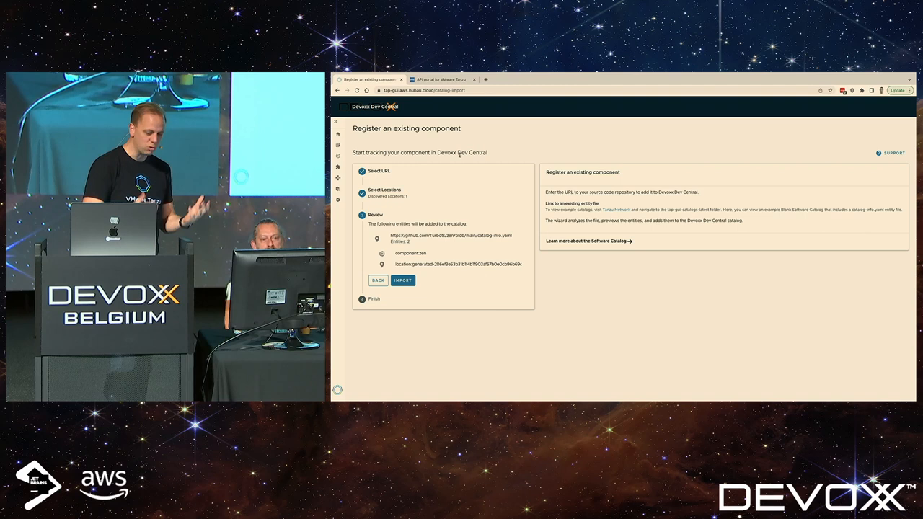
Import the discovered zen entities and go to zen's component page
{"action": "left_click", "coordinate": [403, 280]}
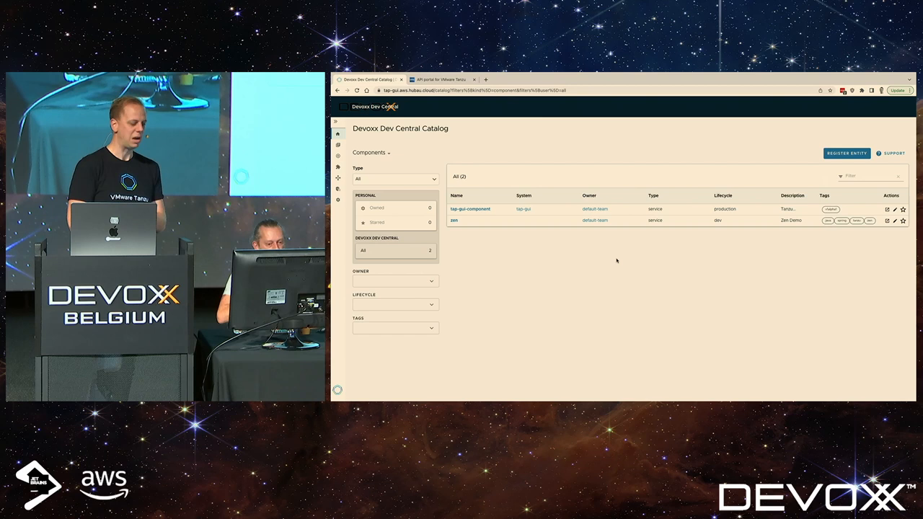
{"action": "left_click", "coordinate": [453, 220]}
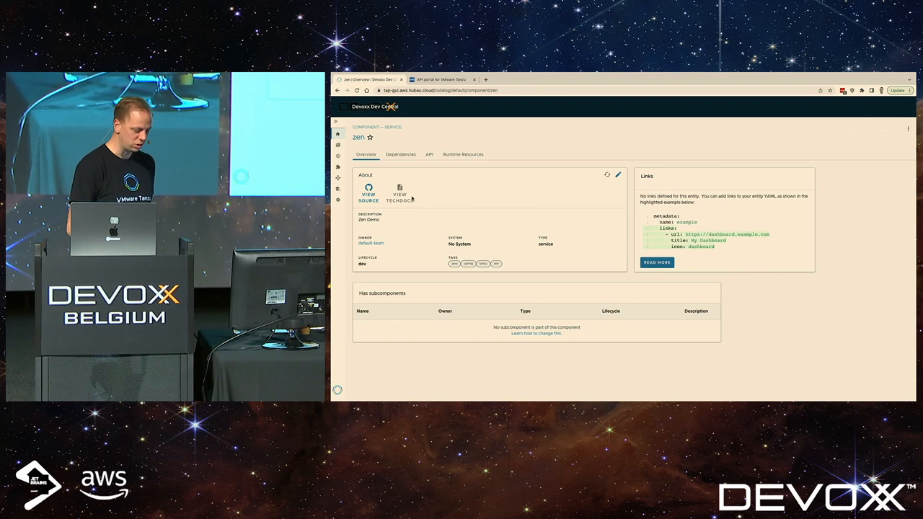
View zen's Dependencies (none) and its provided/consumed APIs
{"action": "left_click", "coordinate": [400, 154]}
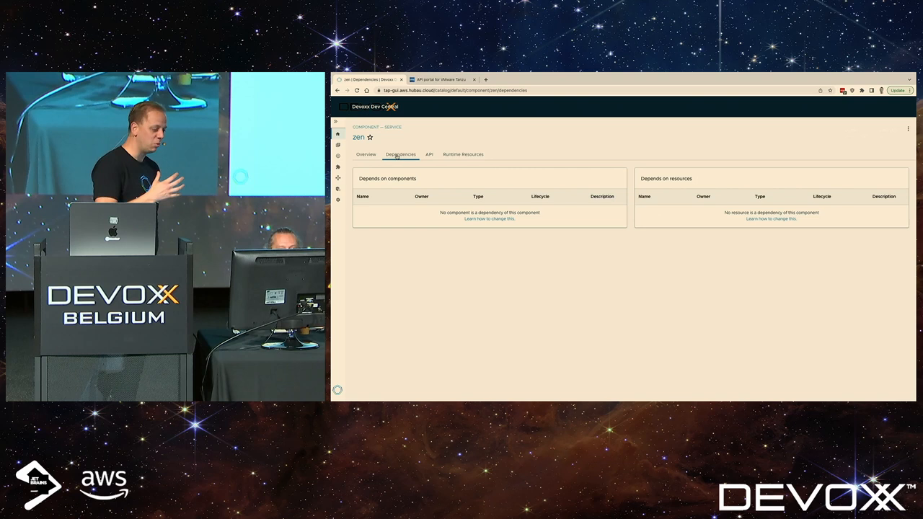
{"action": "left_click", "coordinate": [429, 154]}
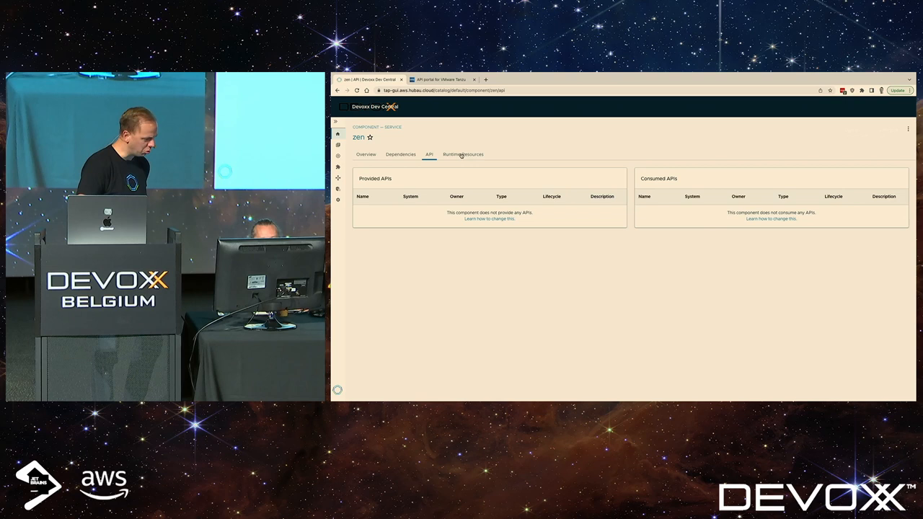
Show zen's Runtime Resources, listing 49 Kubernetes resources on run-cluster
{"action": "left_click", "coordinate": [462, 154]}
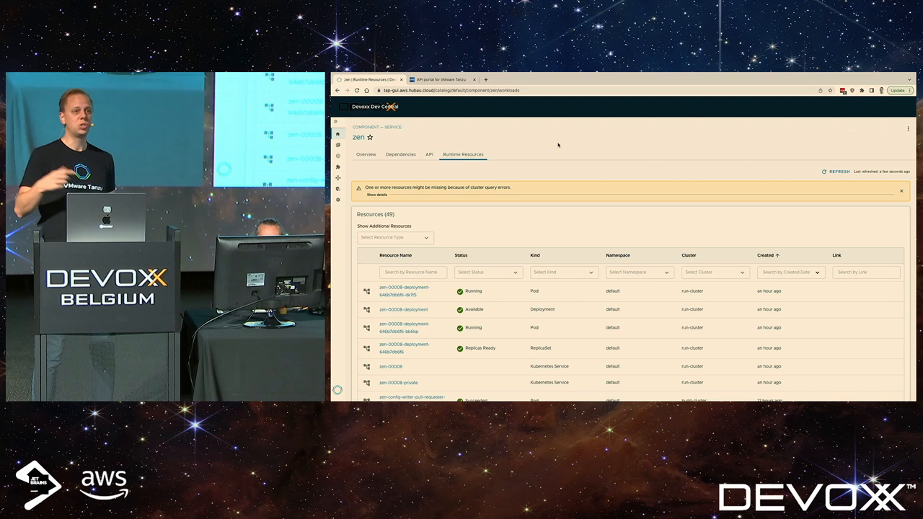
Locate the zen Knative Service among the runtime resources and view its details
{"action": "scroll", "scroll_direction": "down", "scroll_amount": 3}
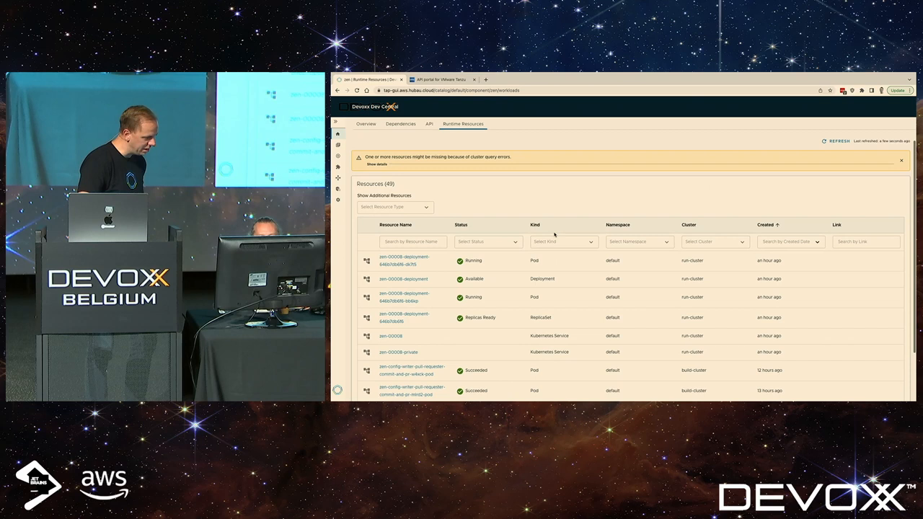
{"action": "left_click", "coordinate": [901, 159]}
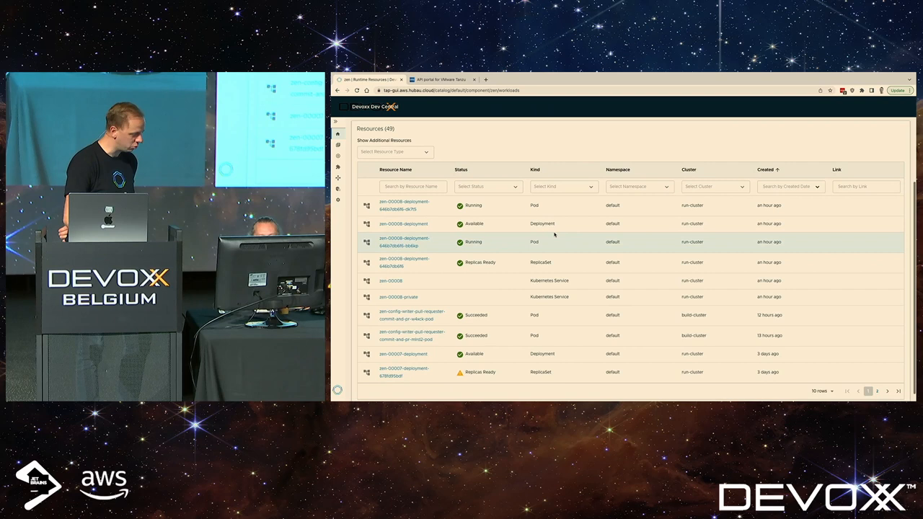
{"action": "left_click", "coordinate": [563, 186]}
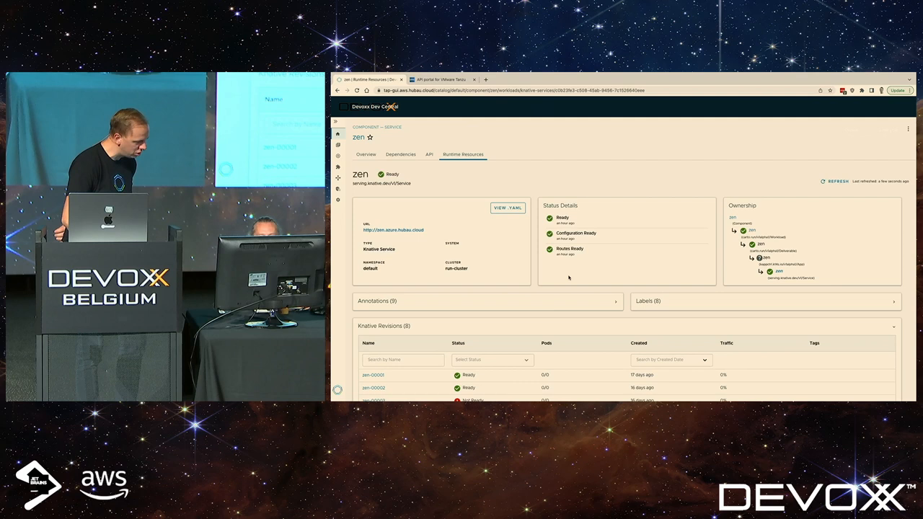
{"action": "scroll", "scroll_direction": "down", "scroll_amount": 3}
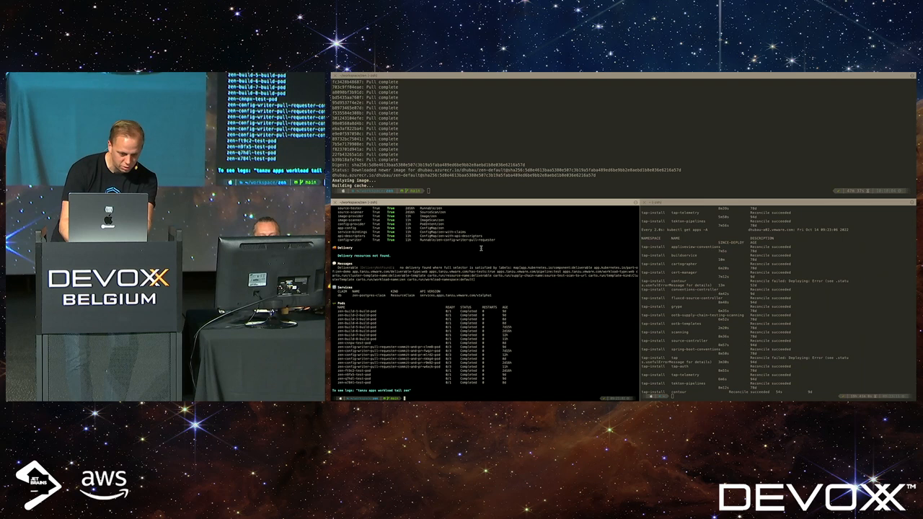
Run 'tanzu apps workload get zen' to show its supply chain resources, services and pods
{"action": "type", "text": "tanzu app"}
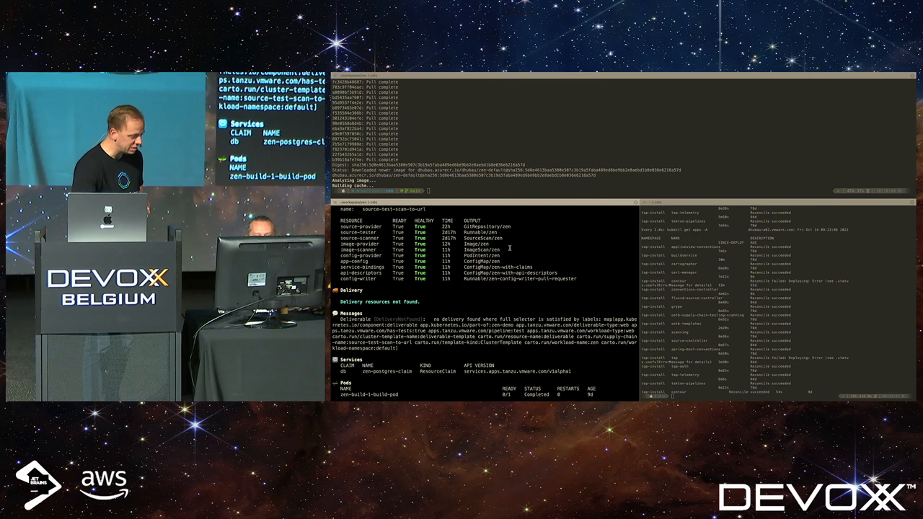
Switch to the zen project in Visual Studio Code
{"action": "double_click", "coordinate": [476, 243]}
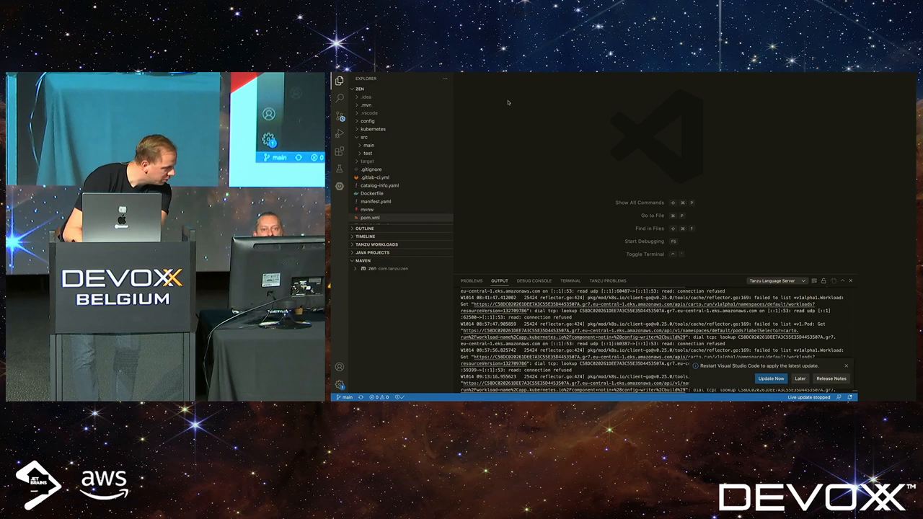
Show index.html's Hello Devoxx!! body content in the zen templates folder
{"action": "left_click", "coordinate": [383, 185]}
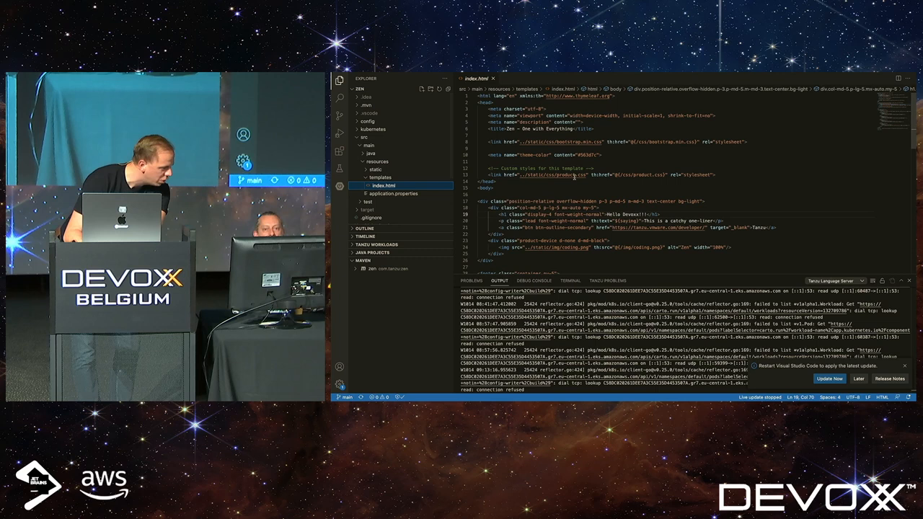
{"action": "scroll", "scroll_direction": "down", "scroll_amount": 3}
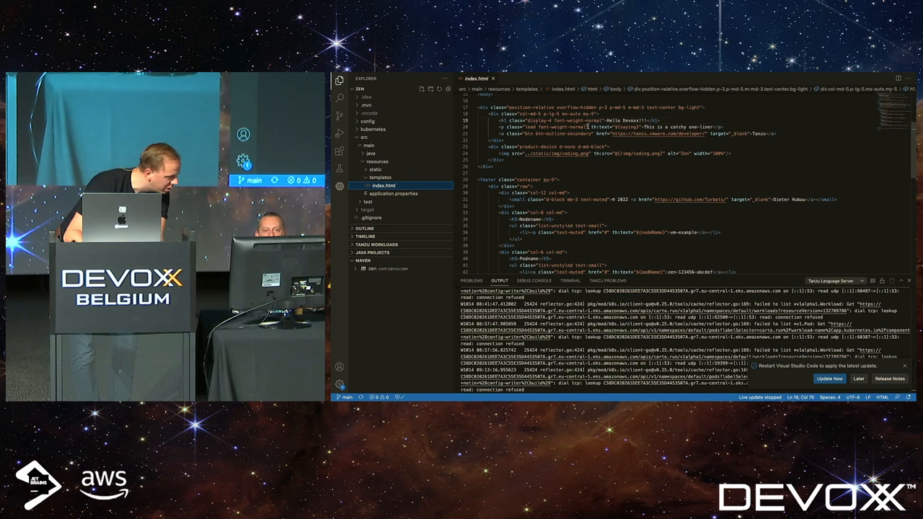
{"action": "double_click", "coordinate": [629, 121]}
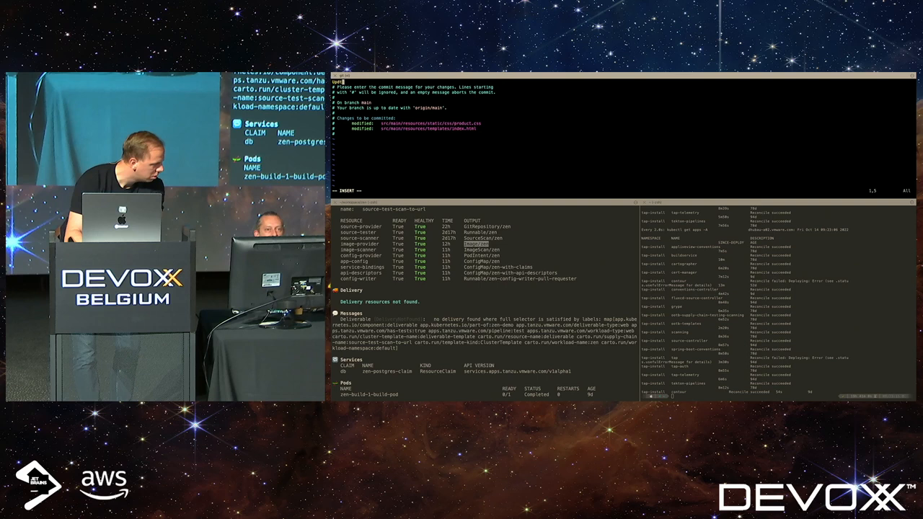
Write the commit message 'Update for Devoxx 2022' in vim
{"action": "type", "text": "Update for Devoxx 2022"}
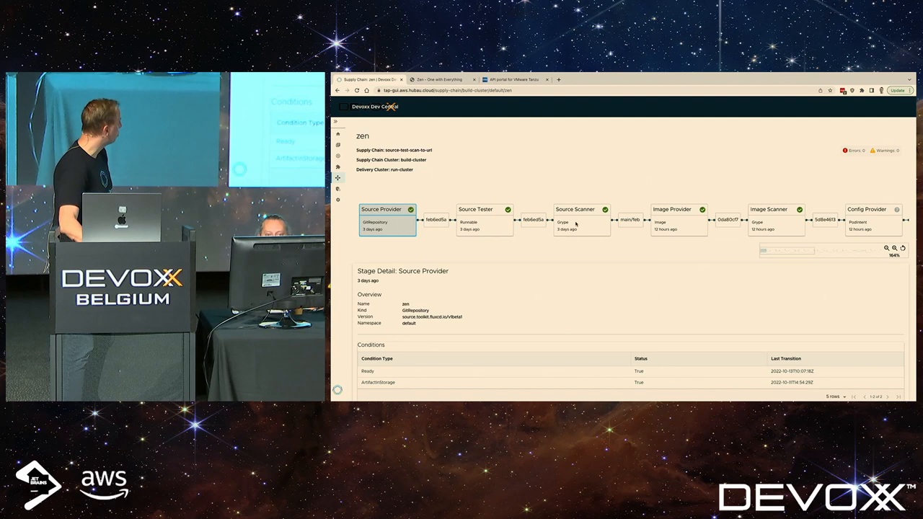
Show the Source Scanner stage details for zen, listing the critical postgresql CVE-2015-0244
{"action": "left_click", "coordinate": [582, 220]}
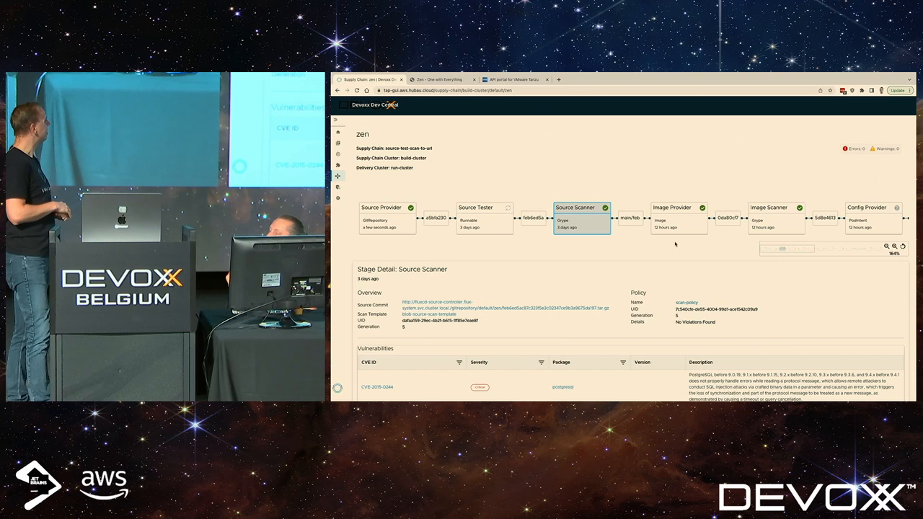
Show the Image Provider stage details for zen and its Latest Builds table
{"action": "left_click", "coordinate": [678, 218]}
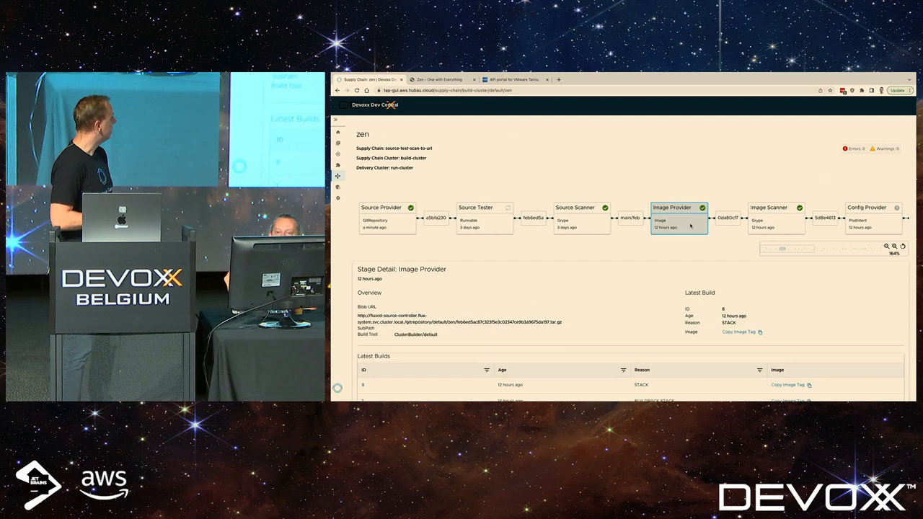
{"action": "scroll", "scroll_direction": "down", "scroll_amount": 3}
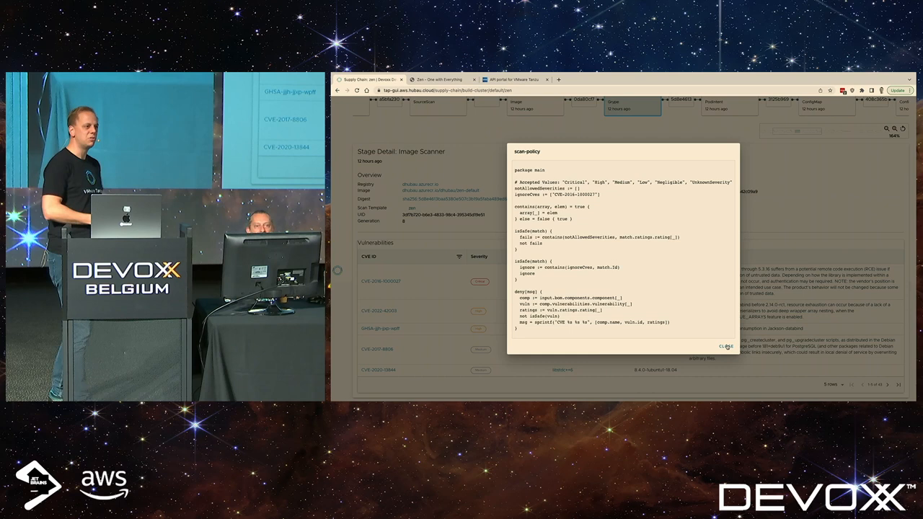
Close the scan-policy dialog to return to the Image Scanner vulnerability list
{"action": "left_click", "coordinate": [726, 347]}
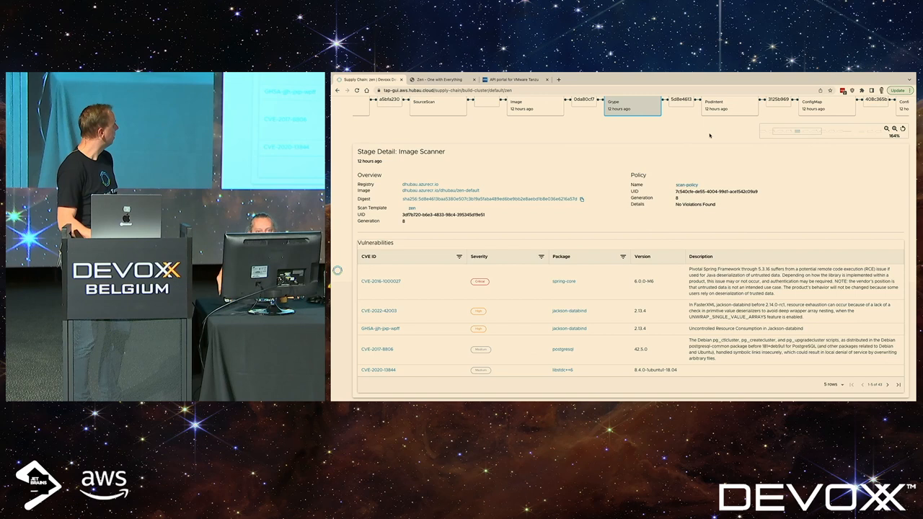
Return to the Source Scanner stage of zen's supply chain and view its vulnerability findings
{"action": "left_click", "coordinate": [902, 128]}
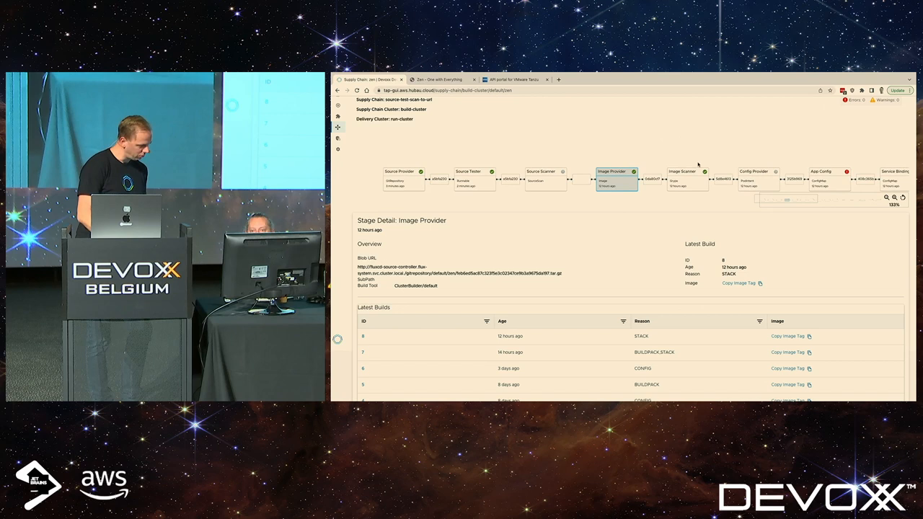
{"action": "left_click", "coordinate": [687, 179]}
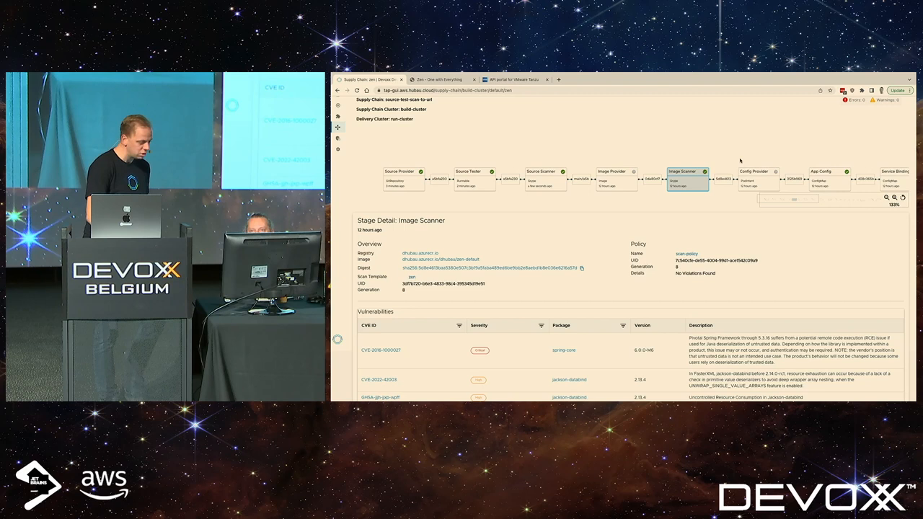
{"action": "left_click", "coordinate": [546, 182]}
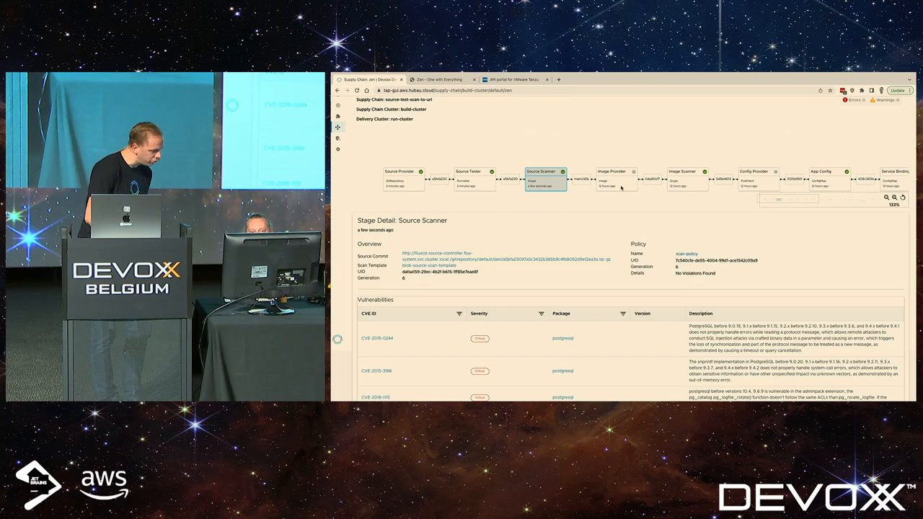
{"action": "left_click", "coordinate": [617, 144]}
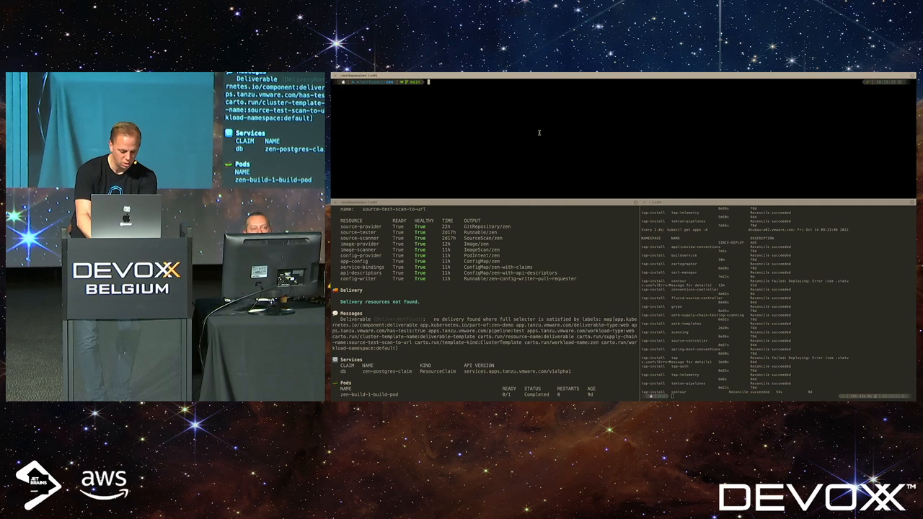
List zen image builds with 'kp build list' and stream the in-progress build's logs
{"action": "type", "text": "kp build list"}
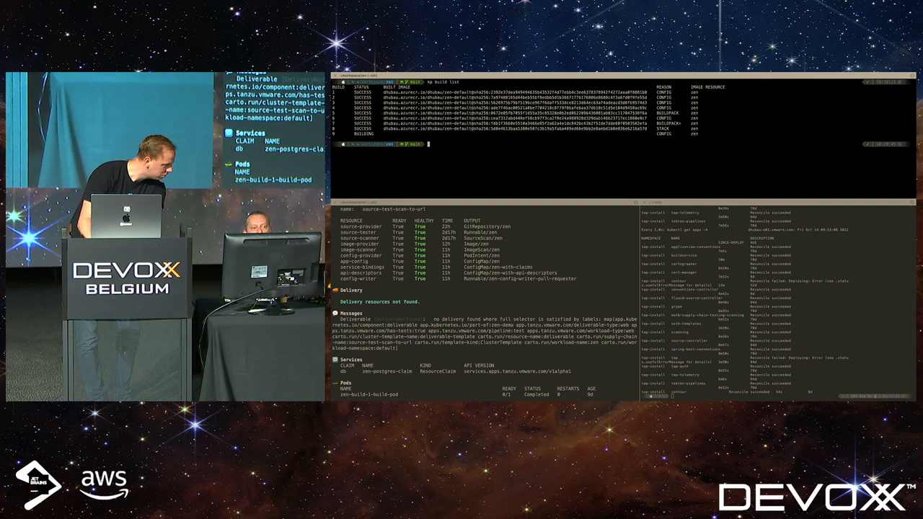
{"action": "type", "text": "kp buil"}
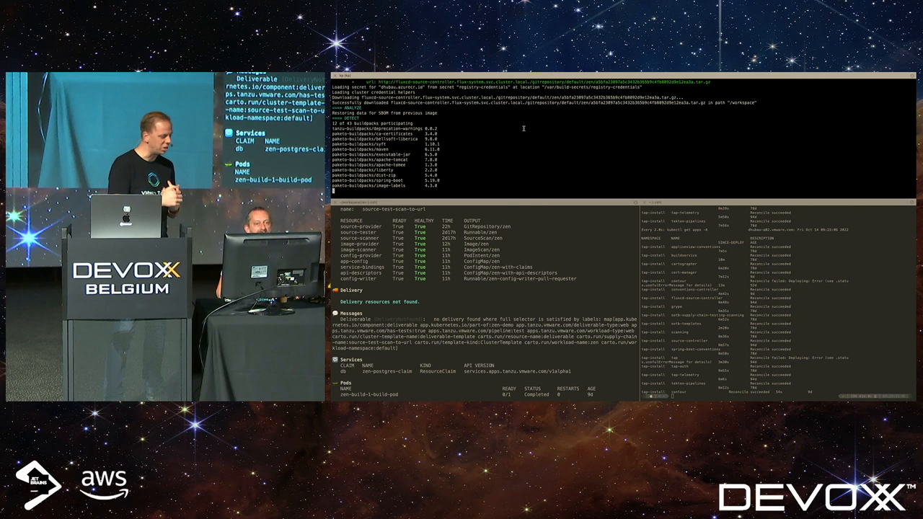
{"action": "scroll", "scroll_direction": "down", "scroll_amount": 3}
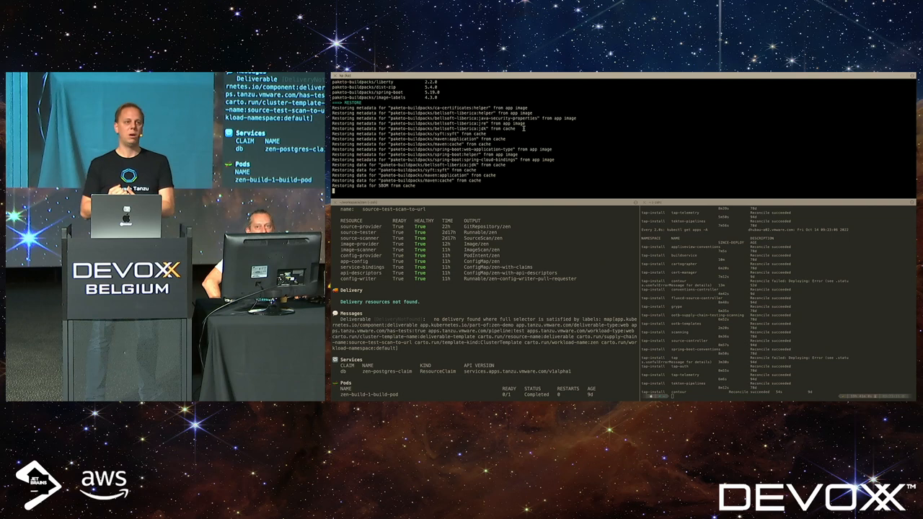